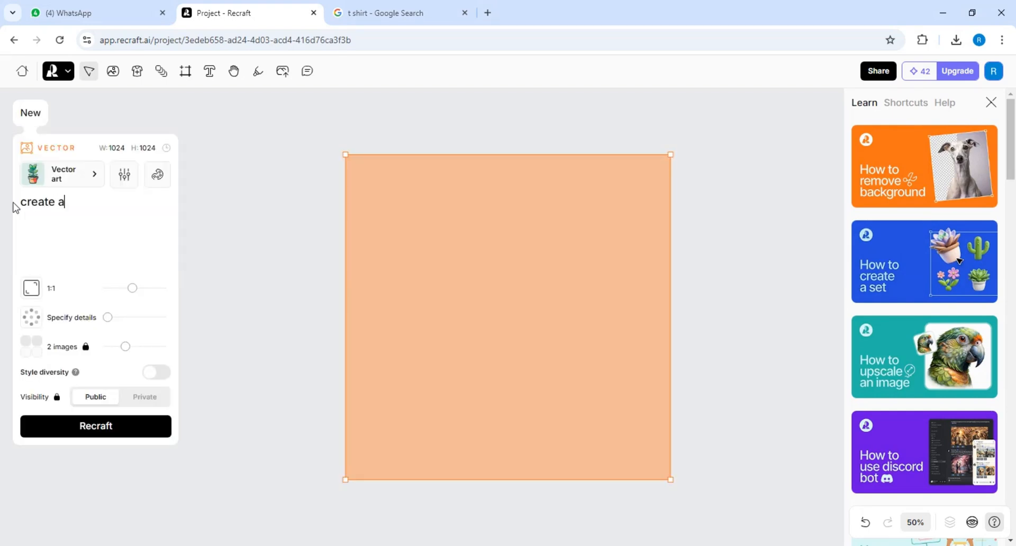
Enter the prompt 'create angry tiger holding sword, mascot logo for t shirt' and generate
text(n)
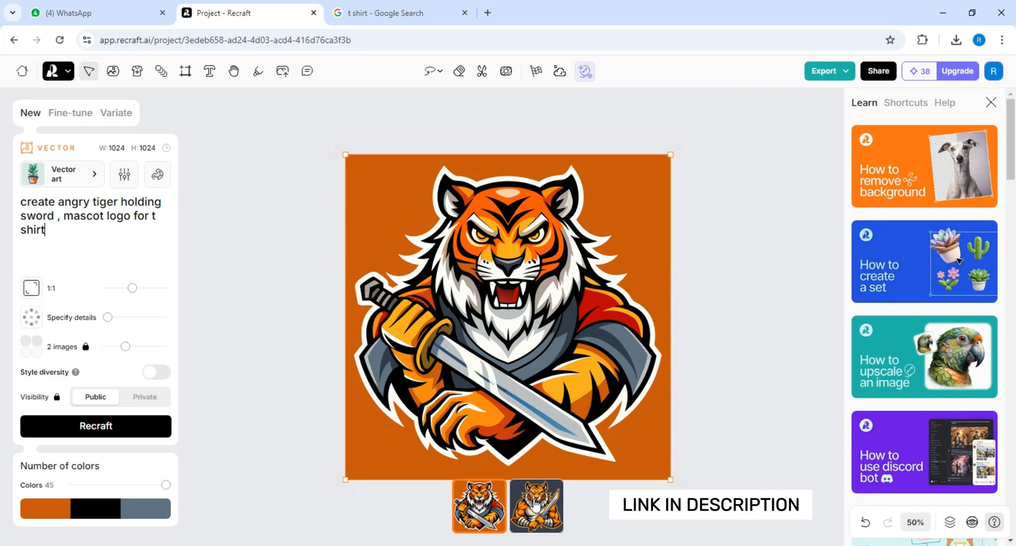
Export the dark-background tiger logo variant as an SVG file
click(536, 506)
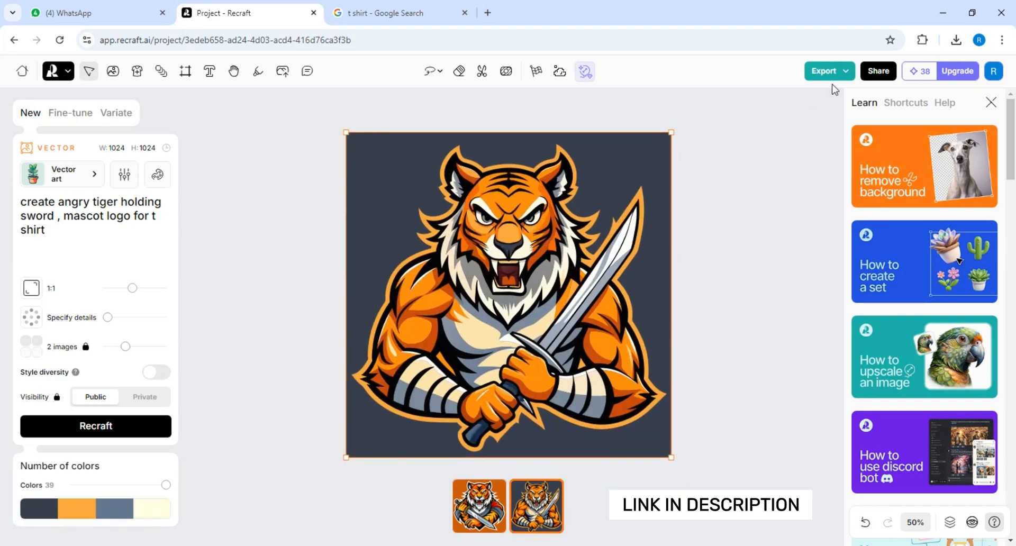
click(824, 70)
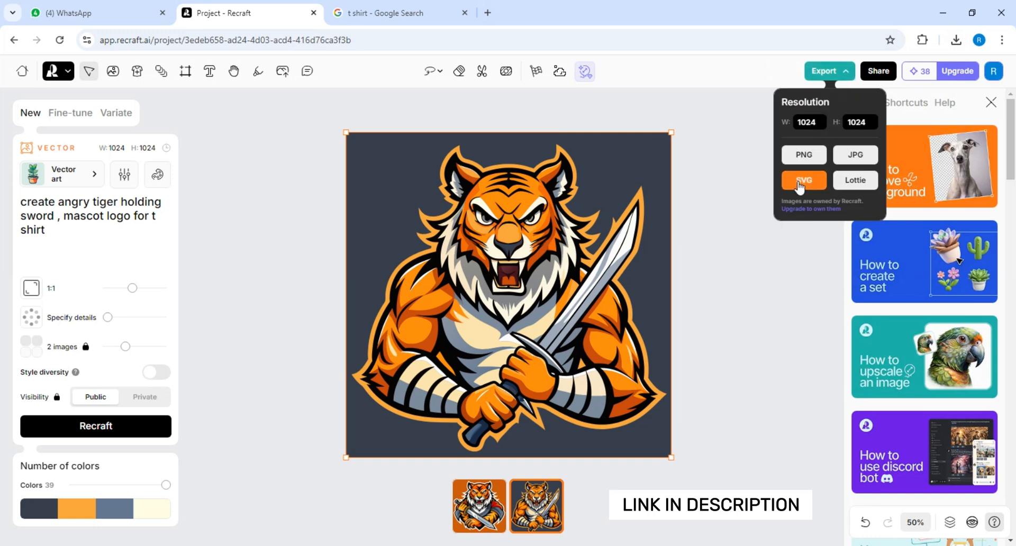
click(804, 180)
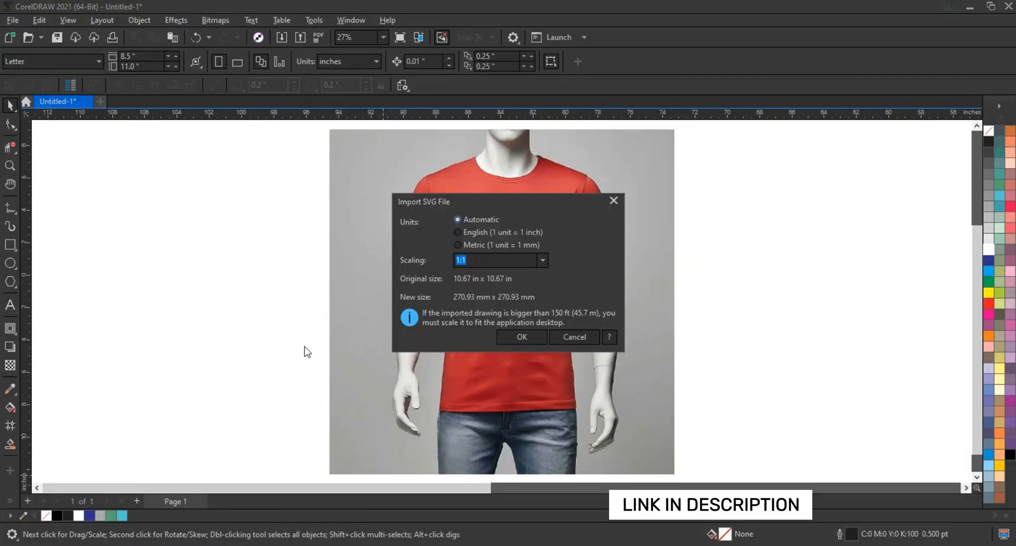
Confirm the SVG import and select the tiger logo to position on the shirt
click(521, 337)
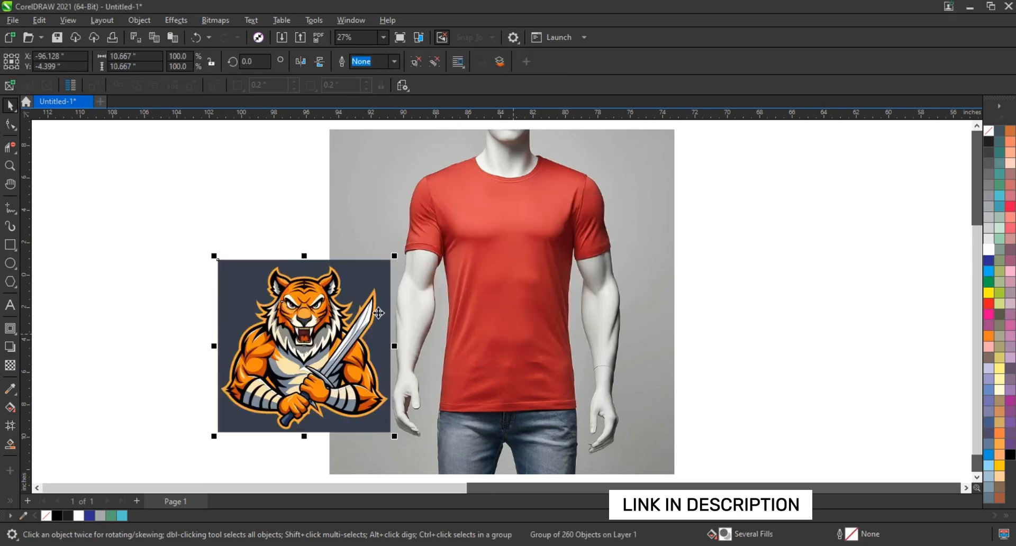
click(233, 285)
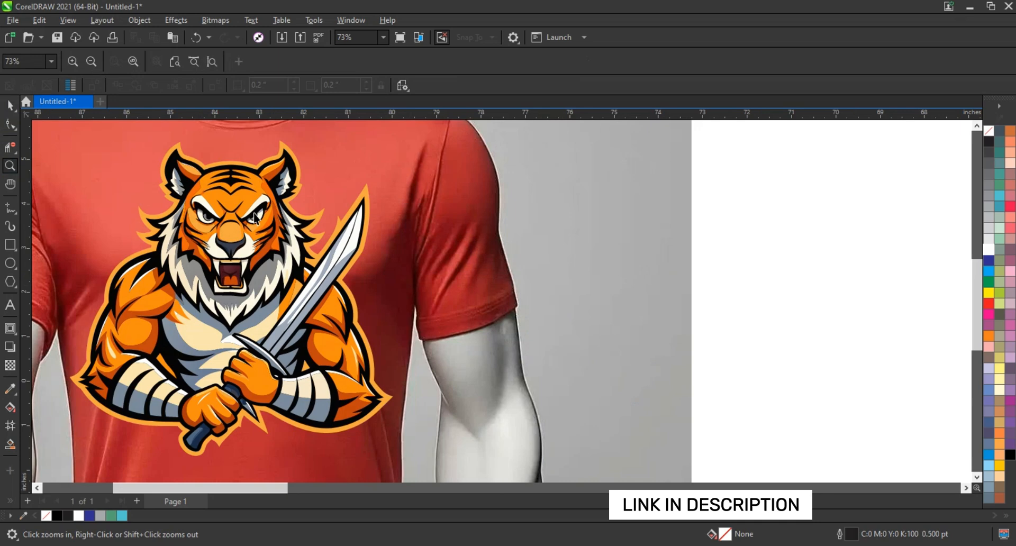
Select tiger artwork, then duplicate the t-shirt mockup and bring in the horse logo
click(227, 201)
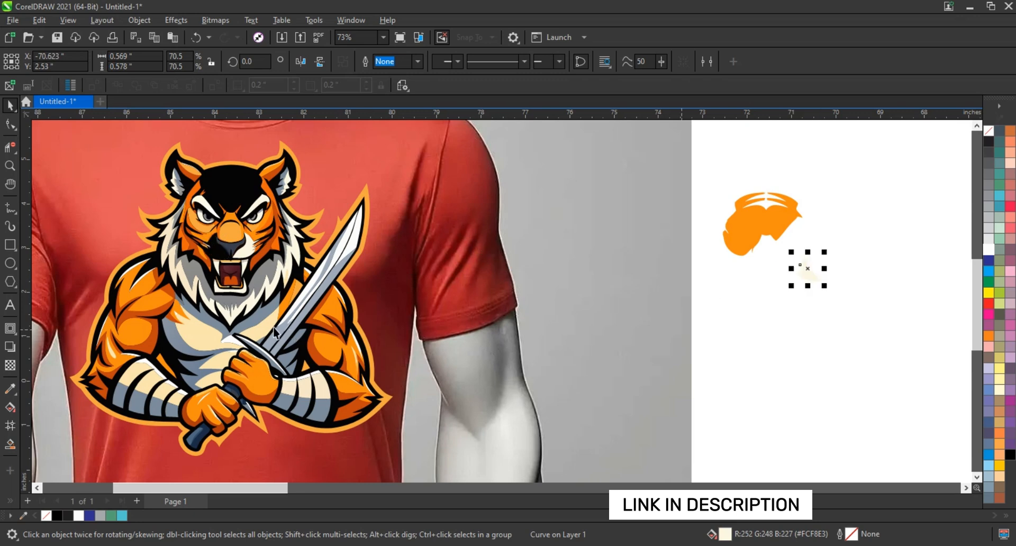
drag(807, 269, 764, 323)
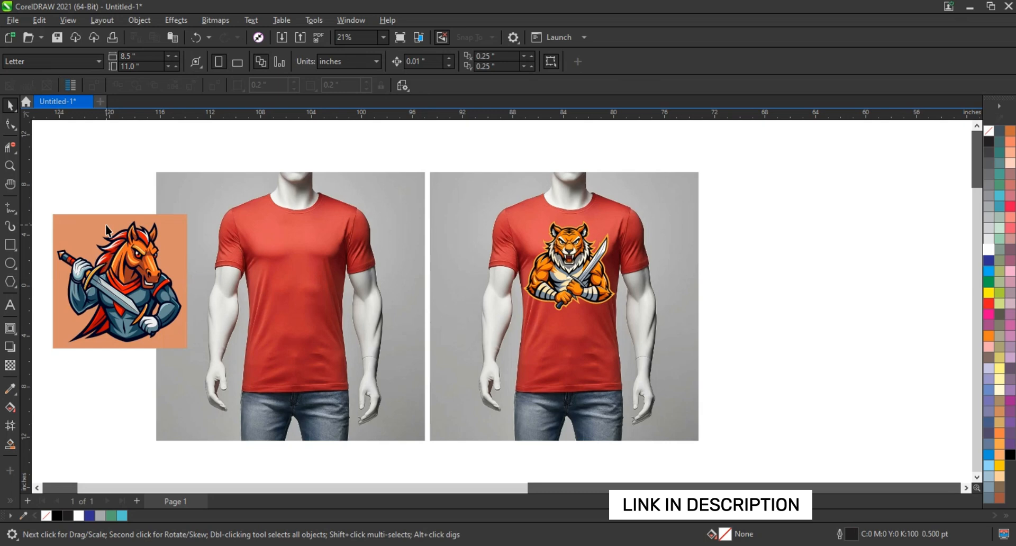
Select the horse logo for the blank shirt, then zoom out to view both mockups
click(119, 281)
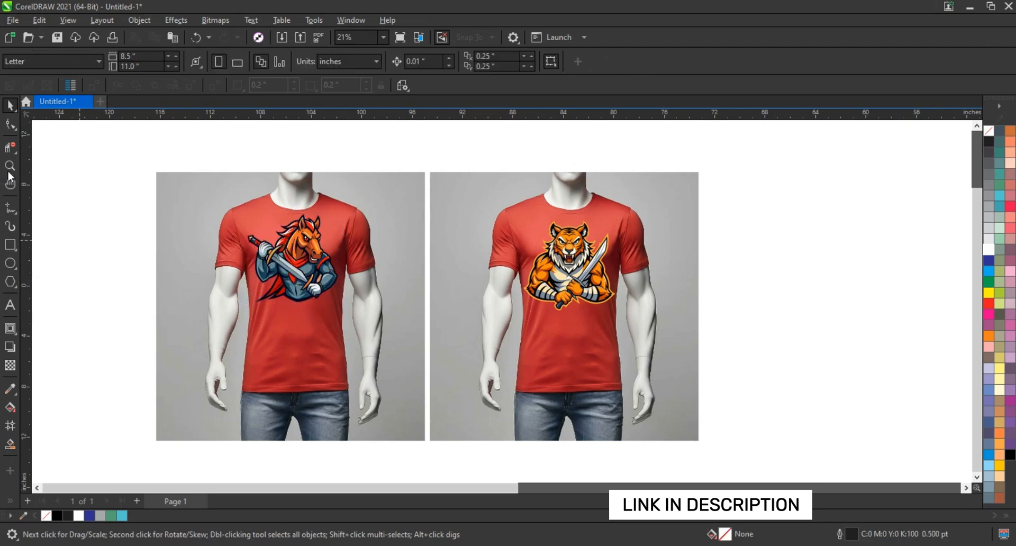
click(580, 348)
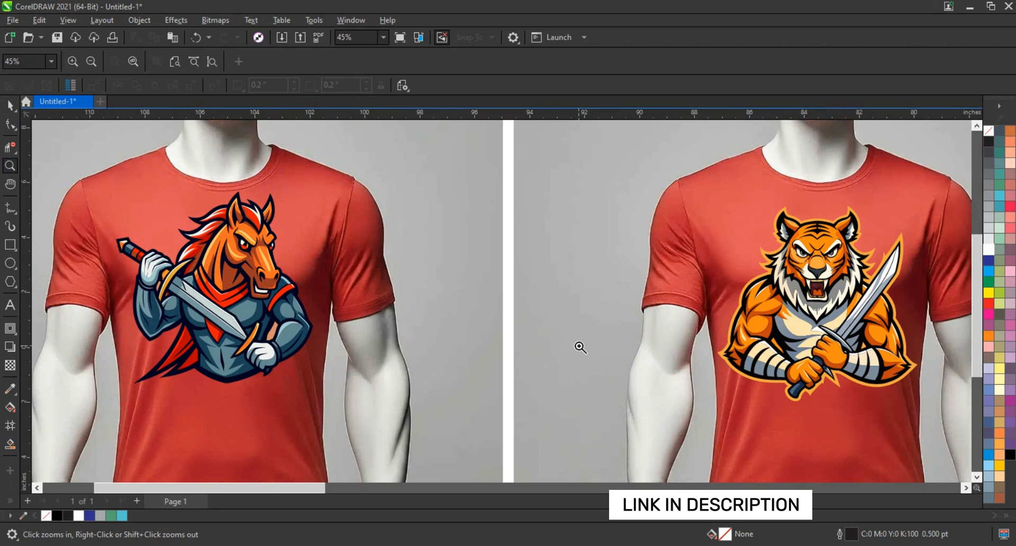
click(91, 61)
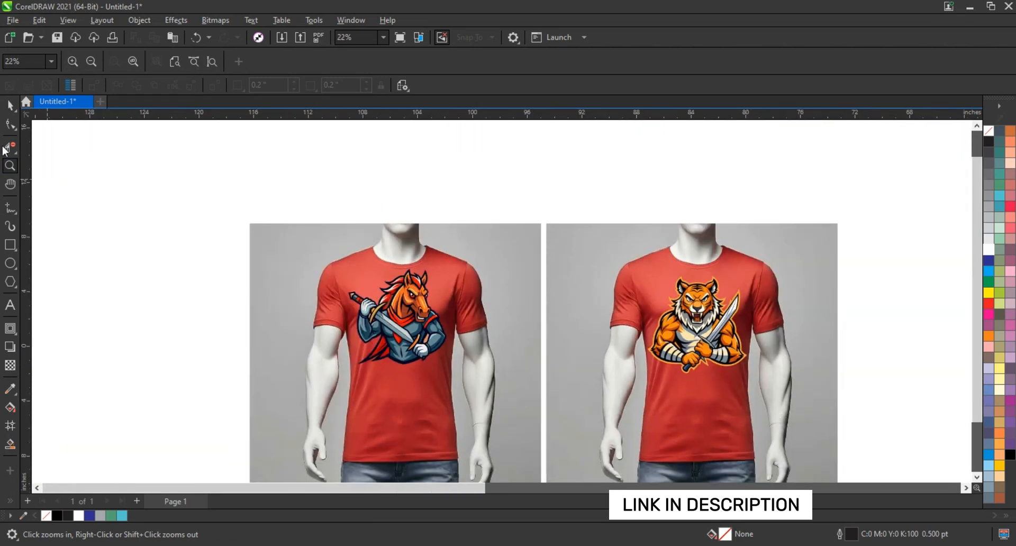